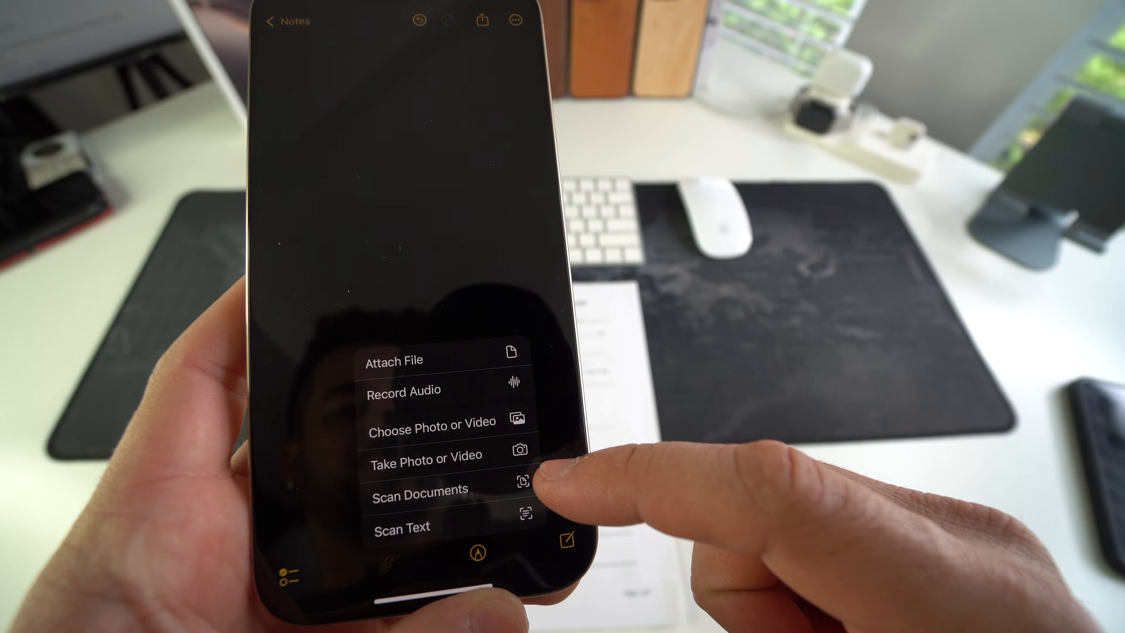
Launch the document scanner camera inside the Apple Notes note
click(419, 488)
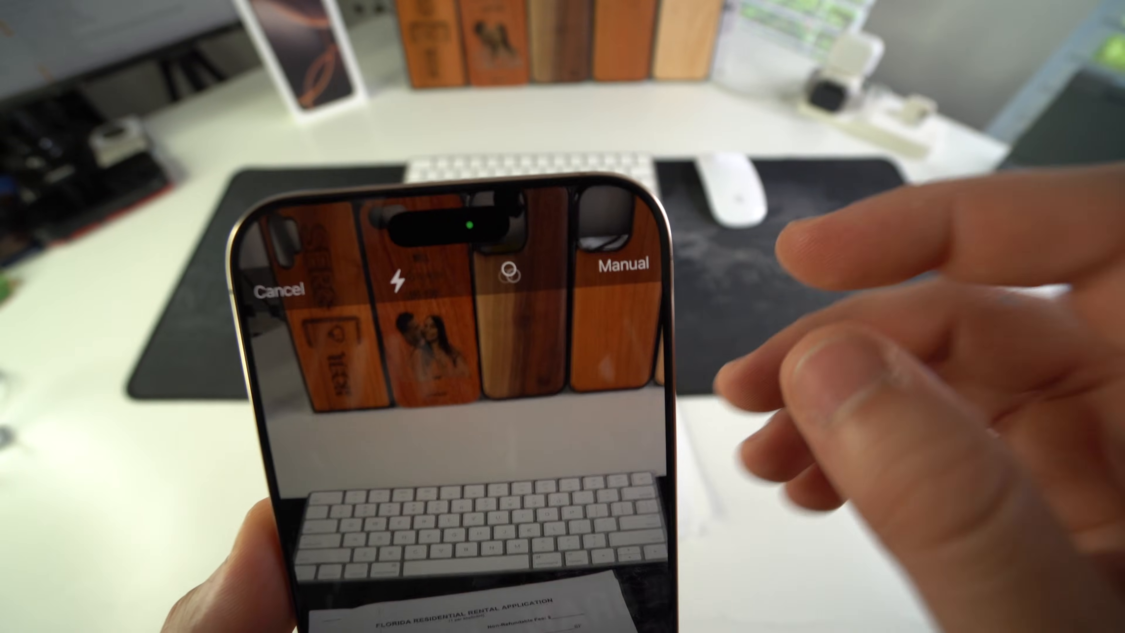
Photograph the rental application pages and save the scan into the note
click(617, 272)
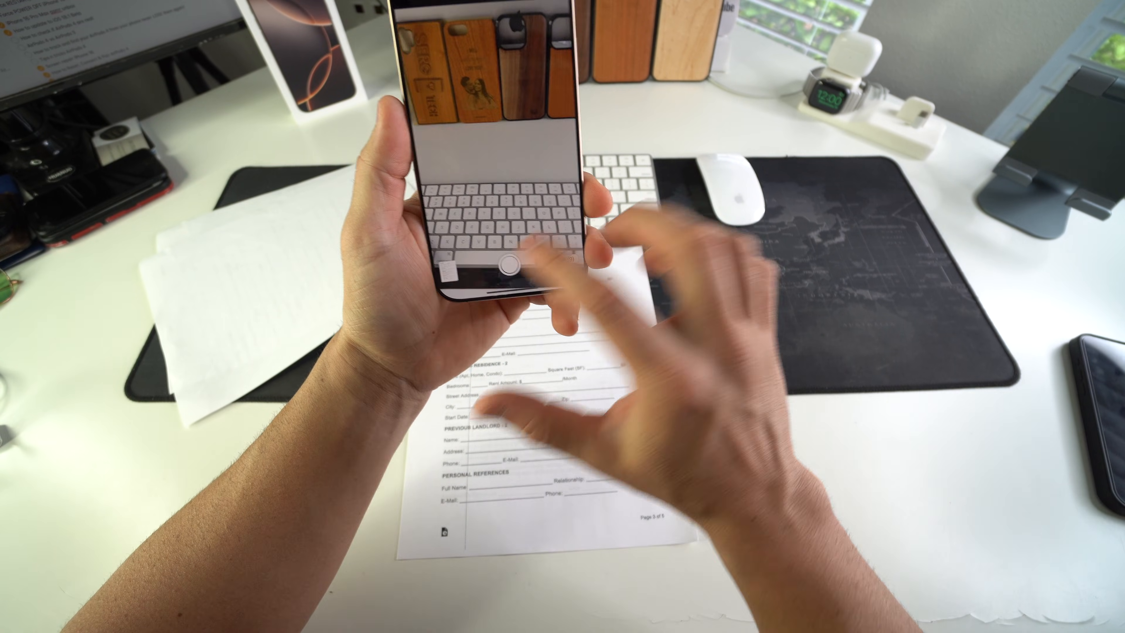
click(507, 269)
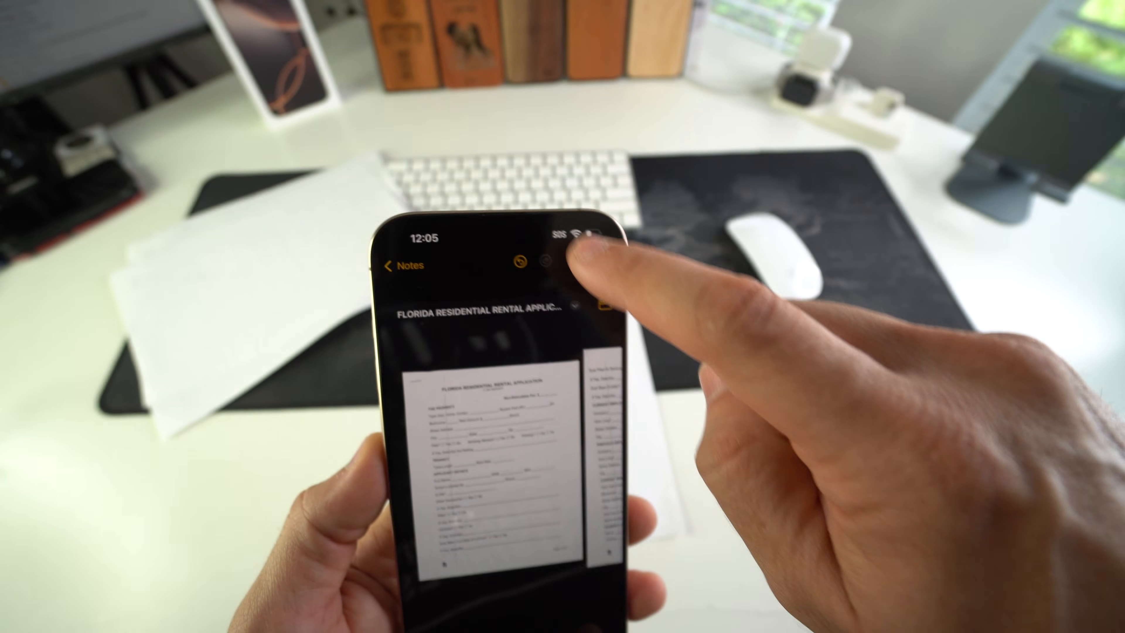
Bring up the action options for the scanned rental application note
click(581, 262)
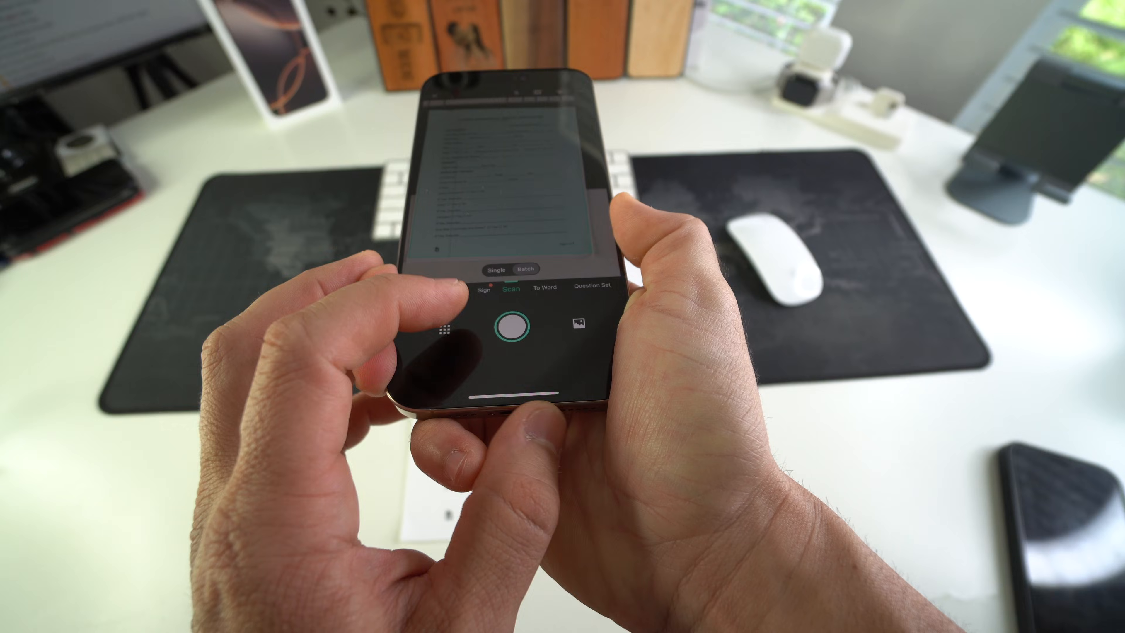
Capture the application pages in CamScanner and finish them into a multi-page document
click(533, 326)
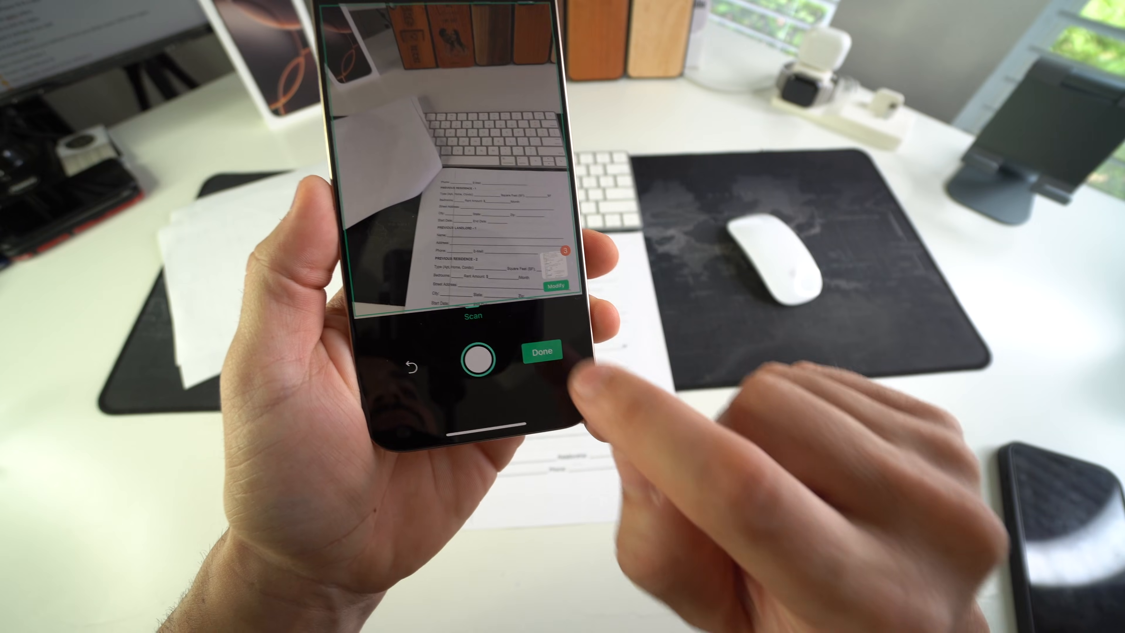
click(541, 351)
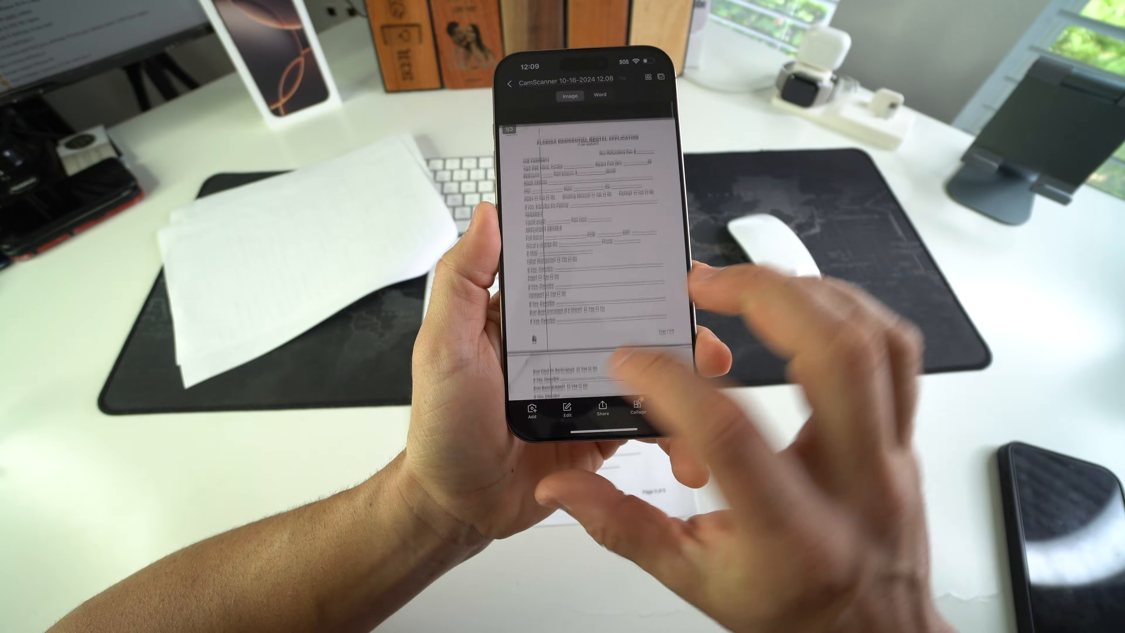
click(603, 407)
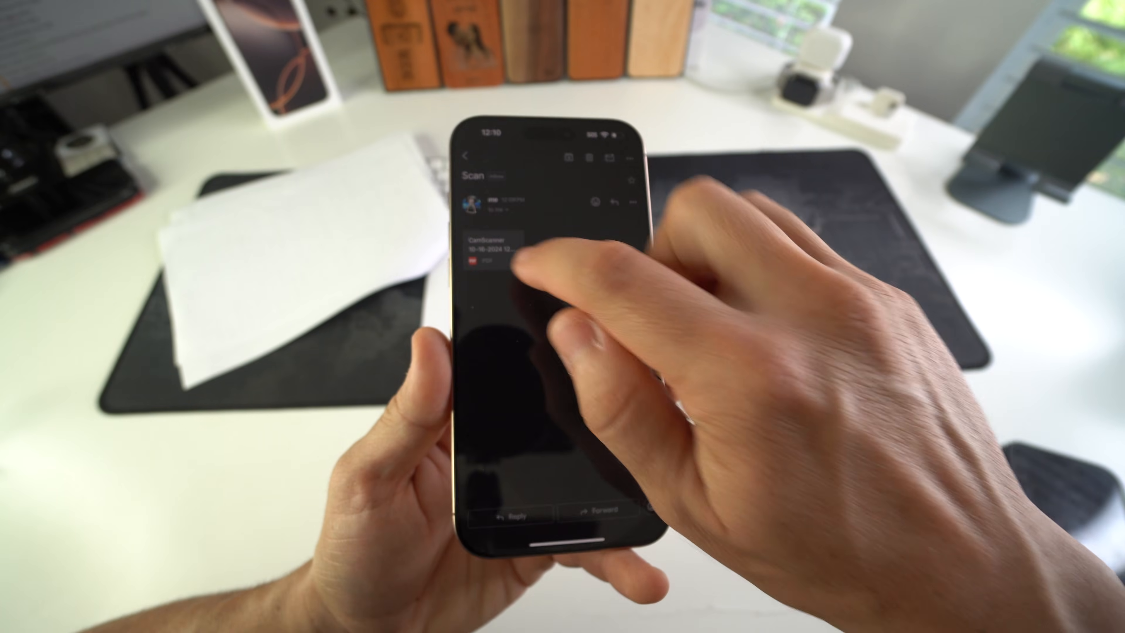
Preview the CamScanner PDF of the application from the Scan email attachment
click(492, 247)
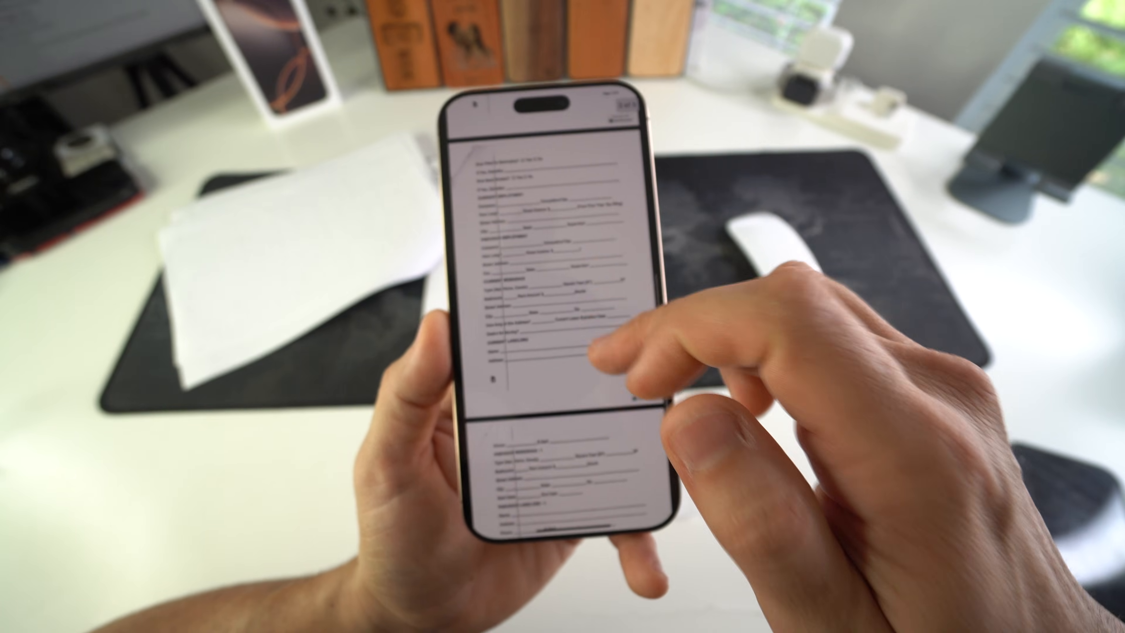